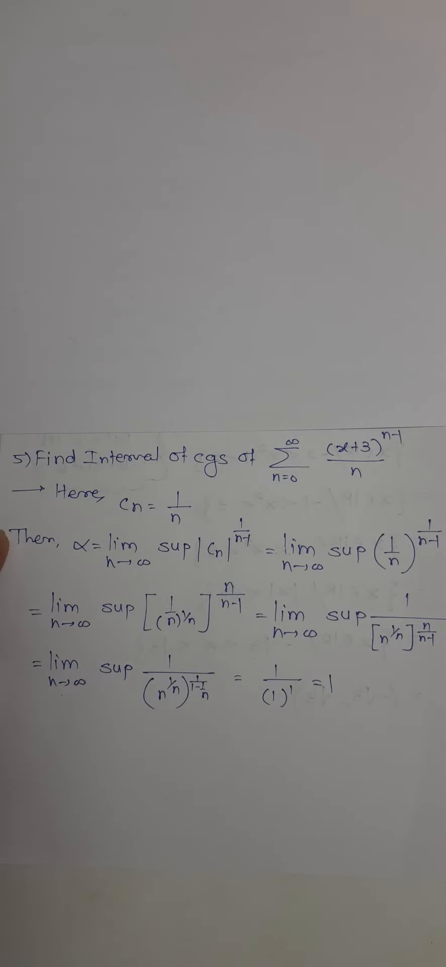
text(Radius of cgs = R =)
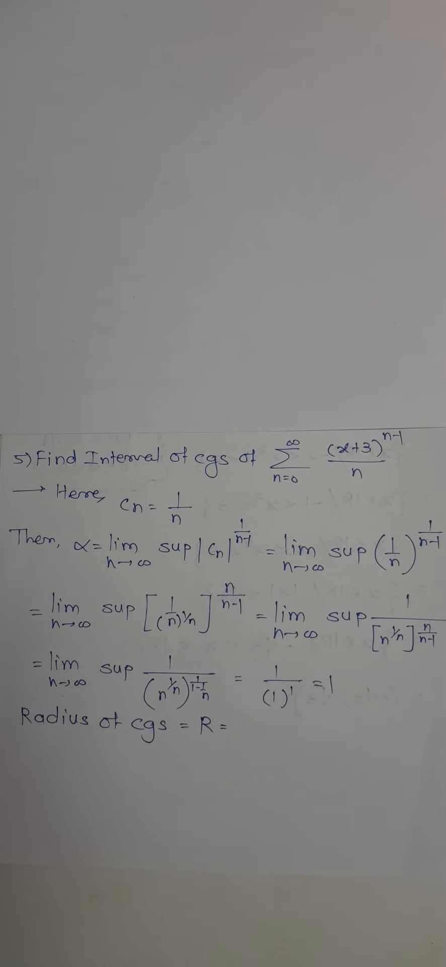
text(1/α = 1)
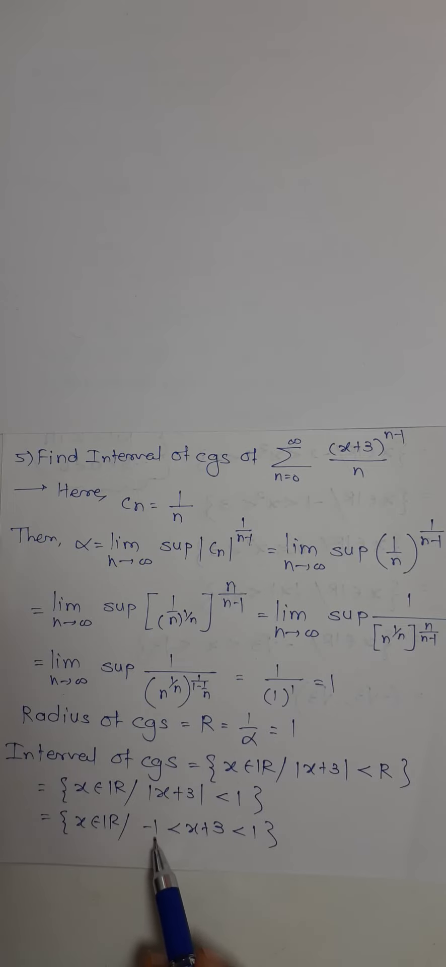
text(-4 < x)
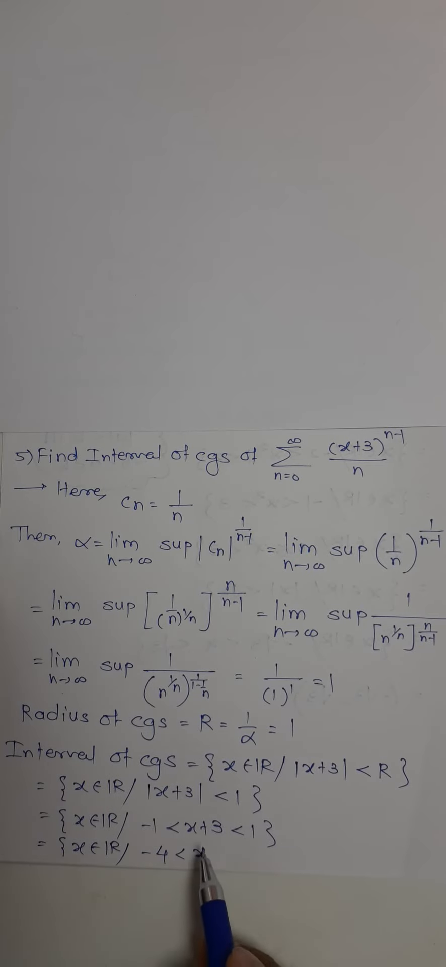